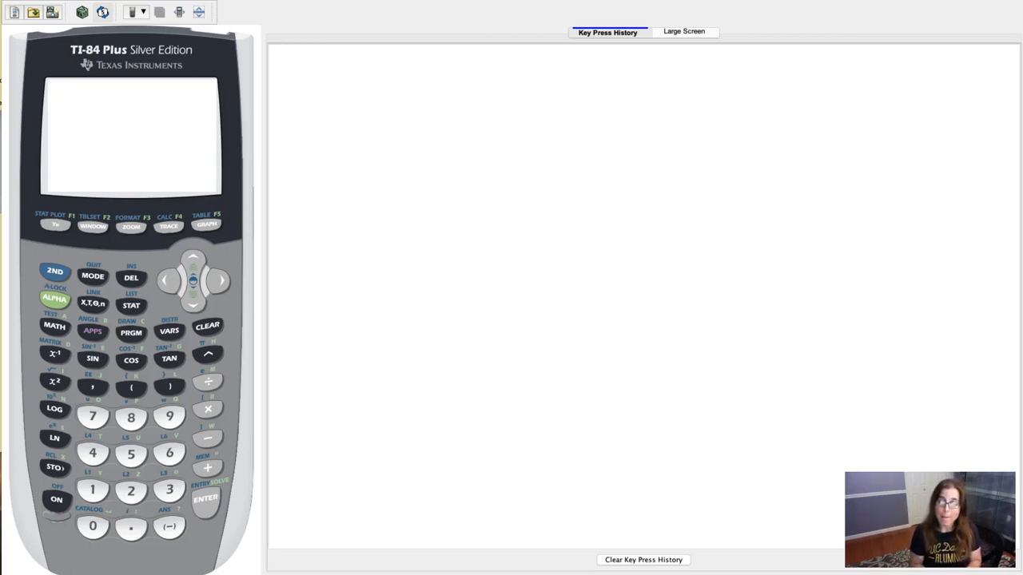
# Power on the emulated TI-84 Plus to a blank home screen
pyautogui.click(56, 500)
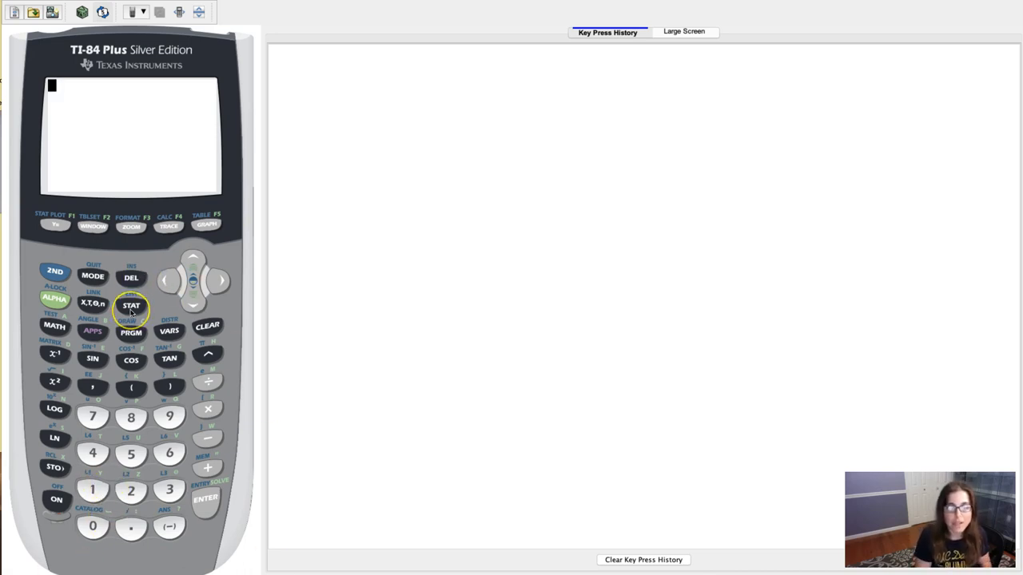
# Open 5:1-PropZTest from STAT TESTS with p0 .8, x 26, n 50, prop>p0
pyautogui.click(131, 305)
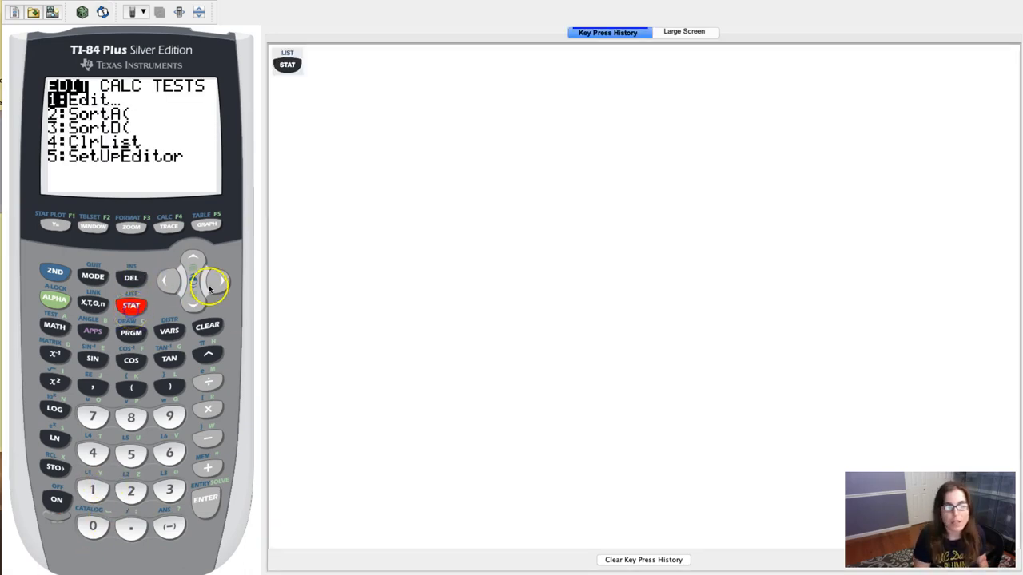
pyautogui.click(218, 281)
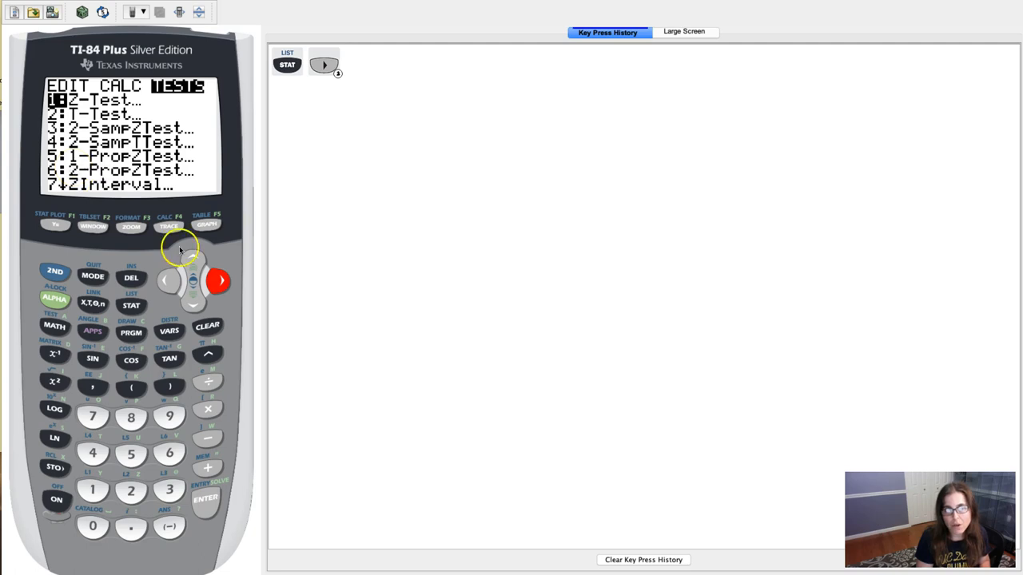
pyautogui.moveTo(147, 319)
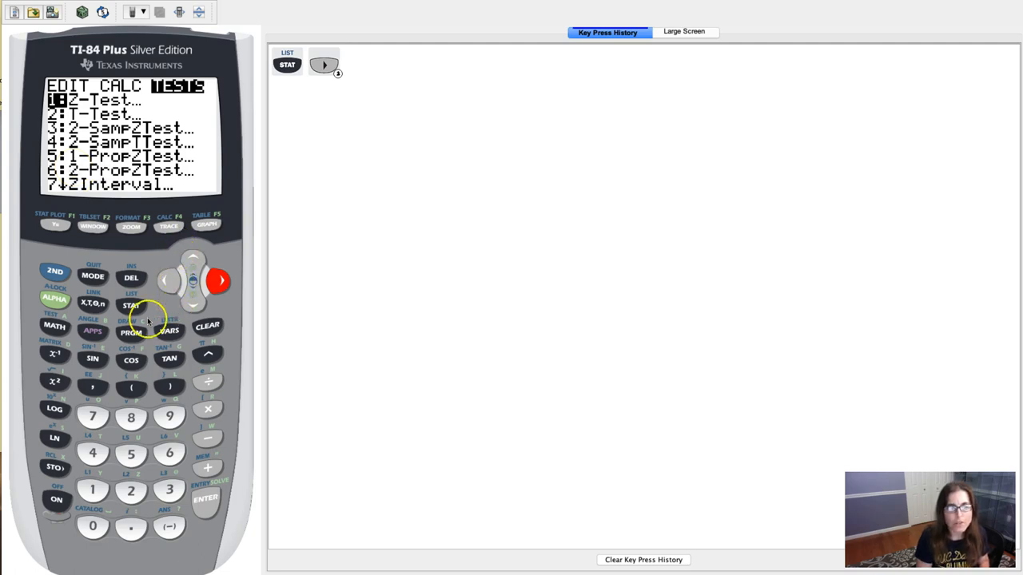
pyautogui.click(131, 454)
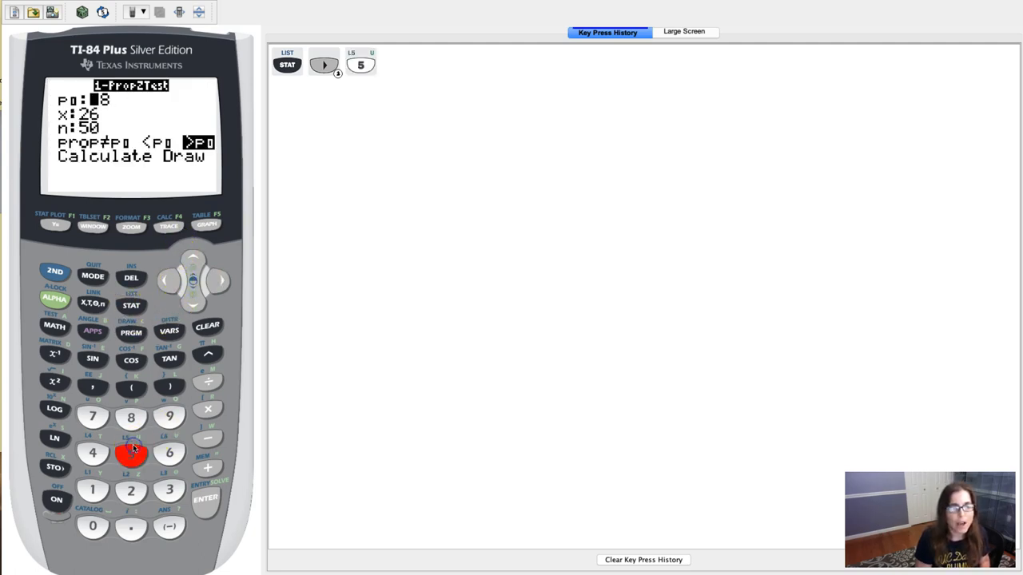
pyautogui.moveTo(138, 134)
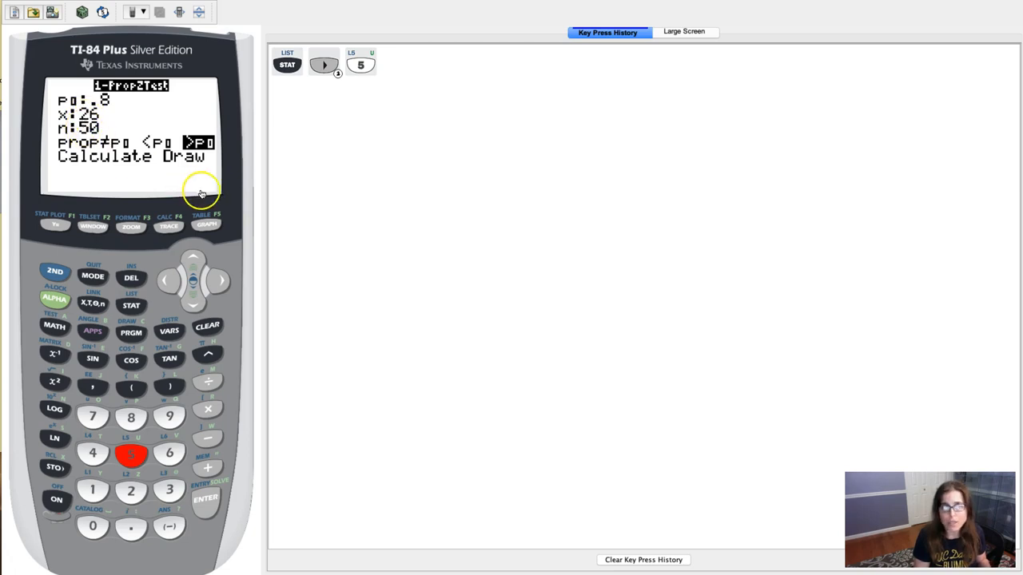
pyautogui.moveTo(194, 306)
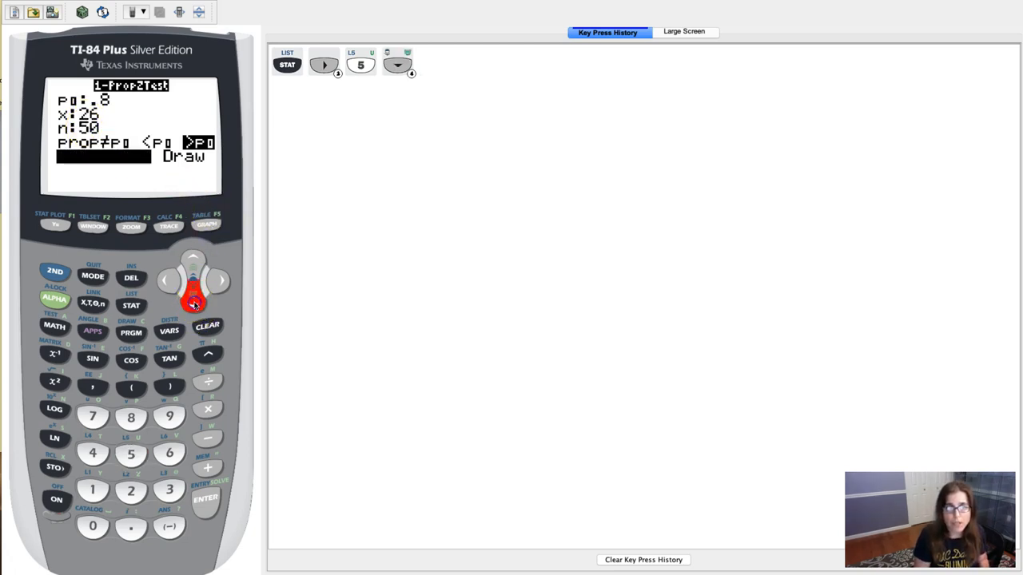
# Calculate the test (z -4.95, p .9999996, p̂ .52), verify 26÷50 = .52, reopen STAT
pyautogui.click(205, 499)
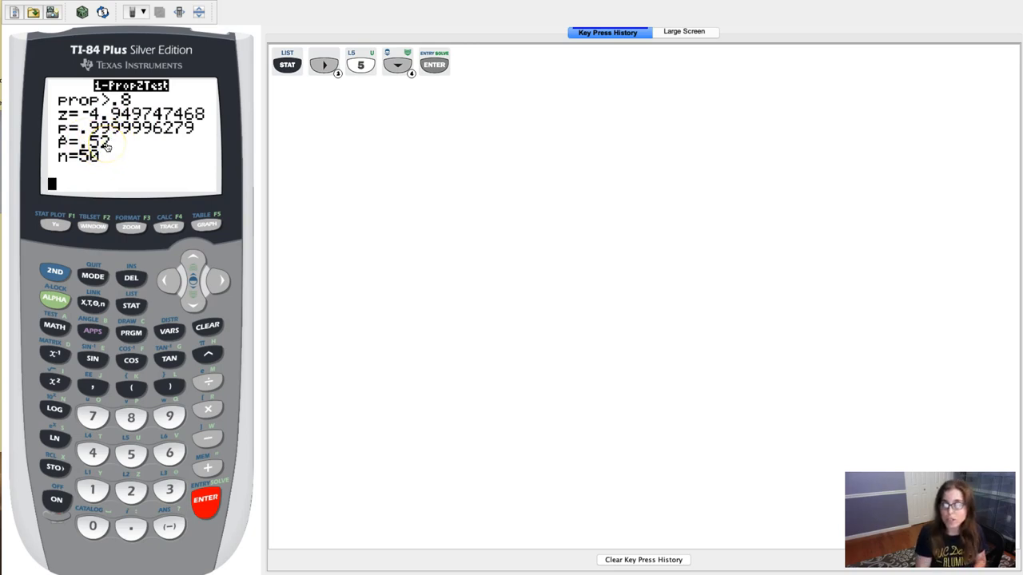
pyautogui.moveTo(106, 144)
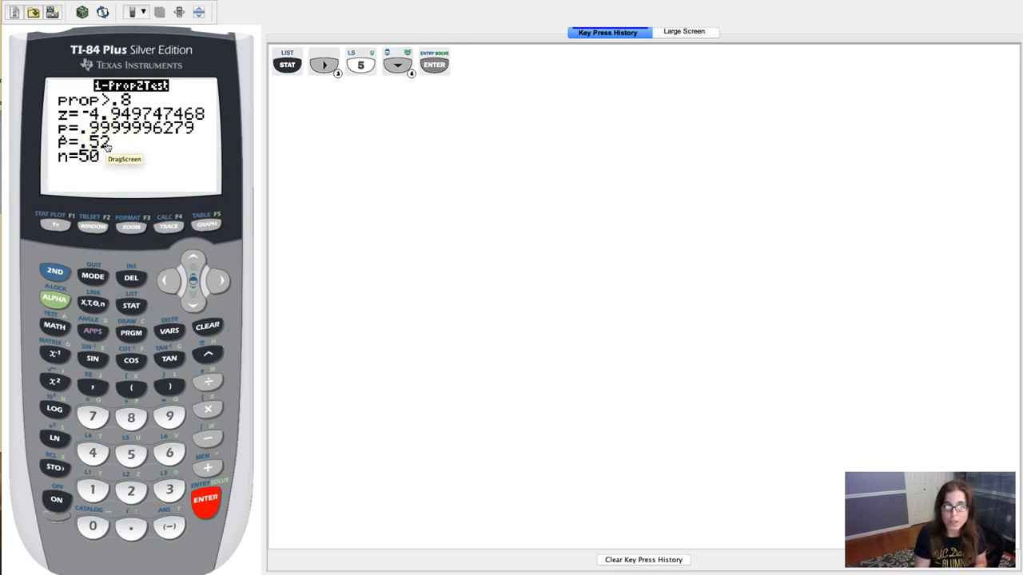
pyautogui.click(130, 490)
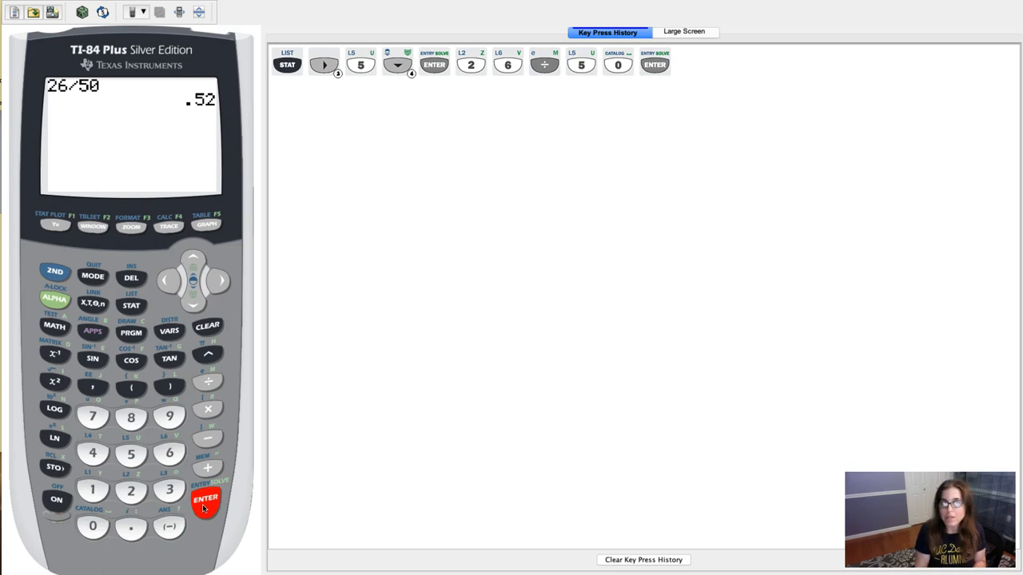
pyautogui.click(131, 304)
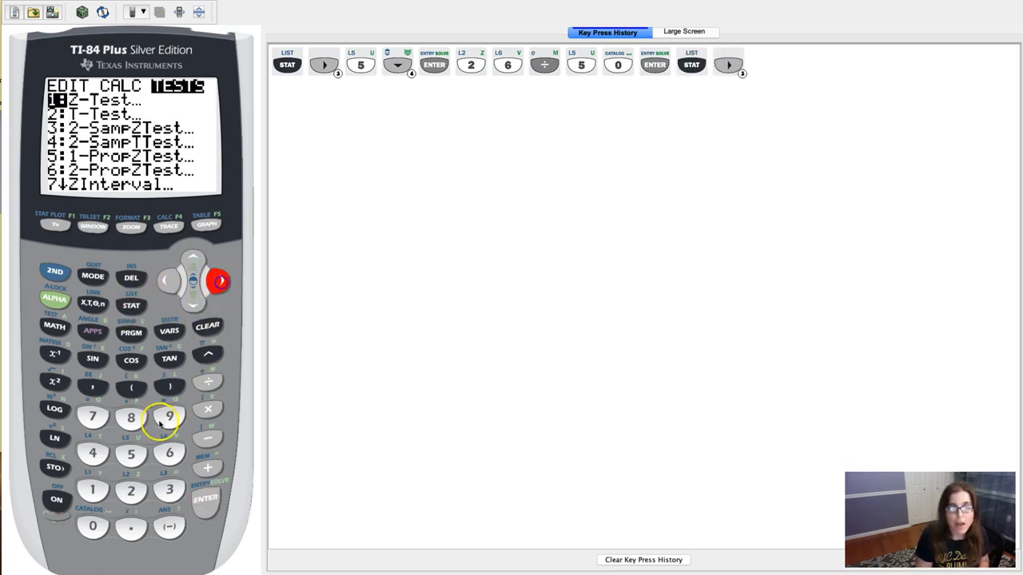
# Rerun 1-PropZTest with x entered as .52, then quit back to the tests menu
pyautogui.click(193, 302)
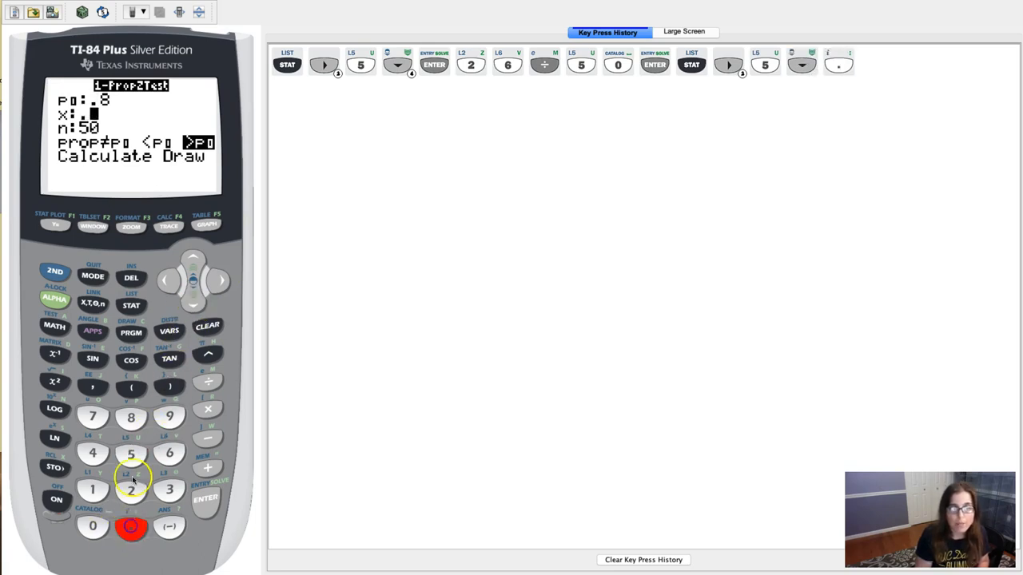
pyautogui.click(130, 489)
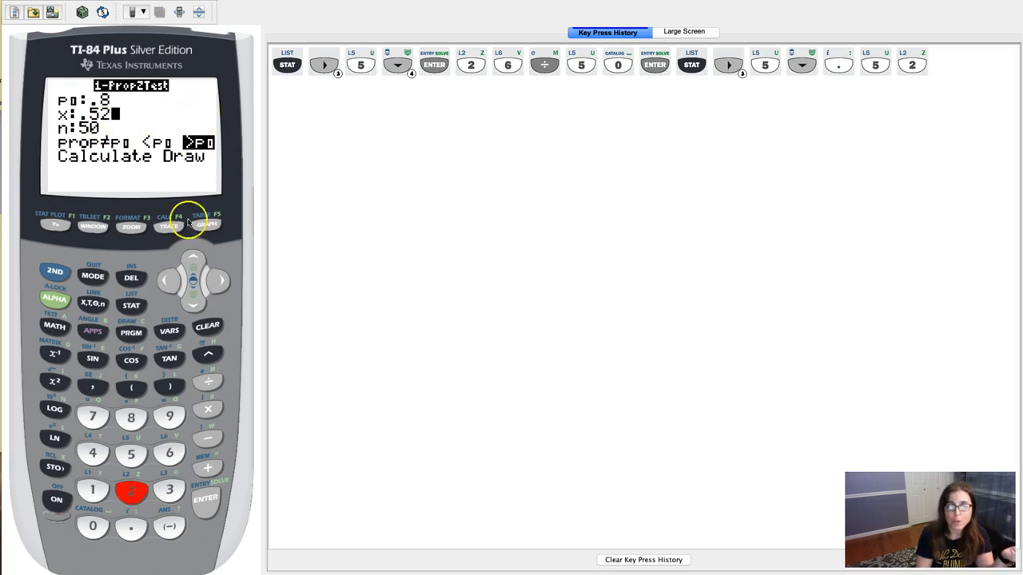
pyautogui.click(192, 305)
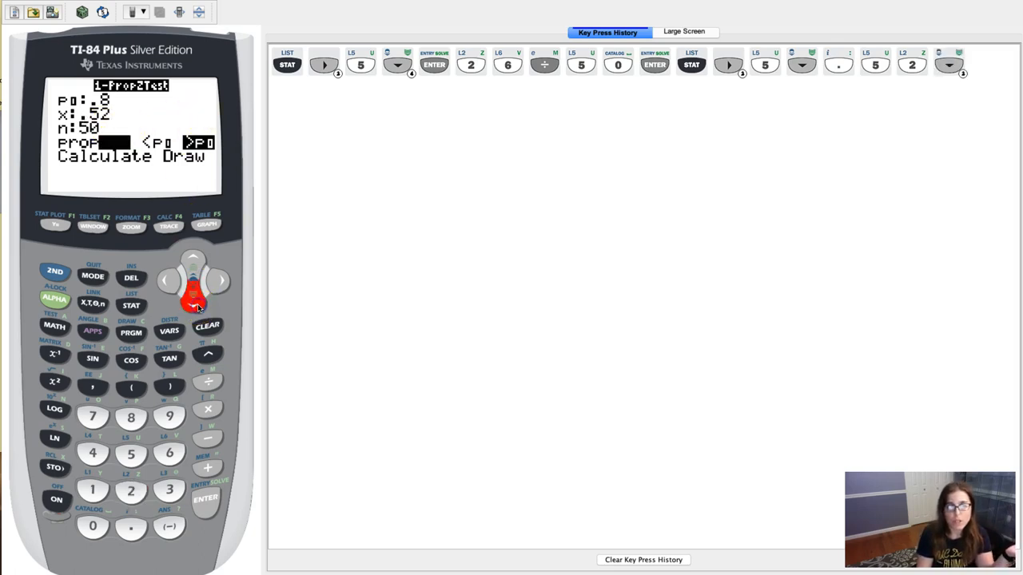
pyautogui.click(205, 499)
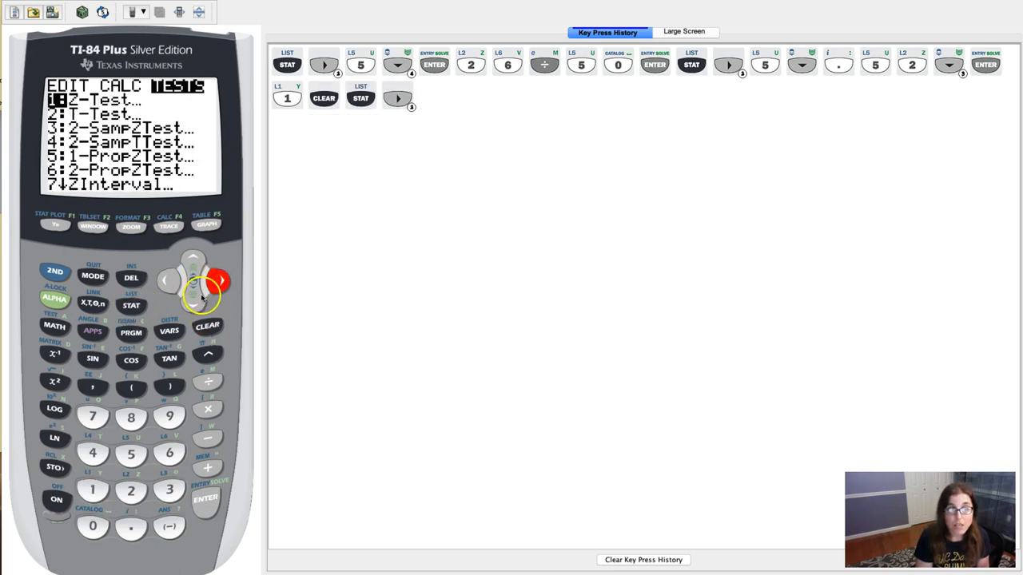
# Calculate 1-PropZTest with x 50 and n 26, producing ERR:DOMAIN
pyautogui.click(193, 299)
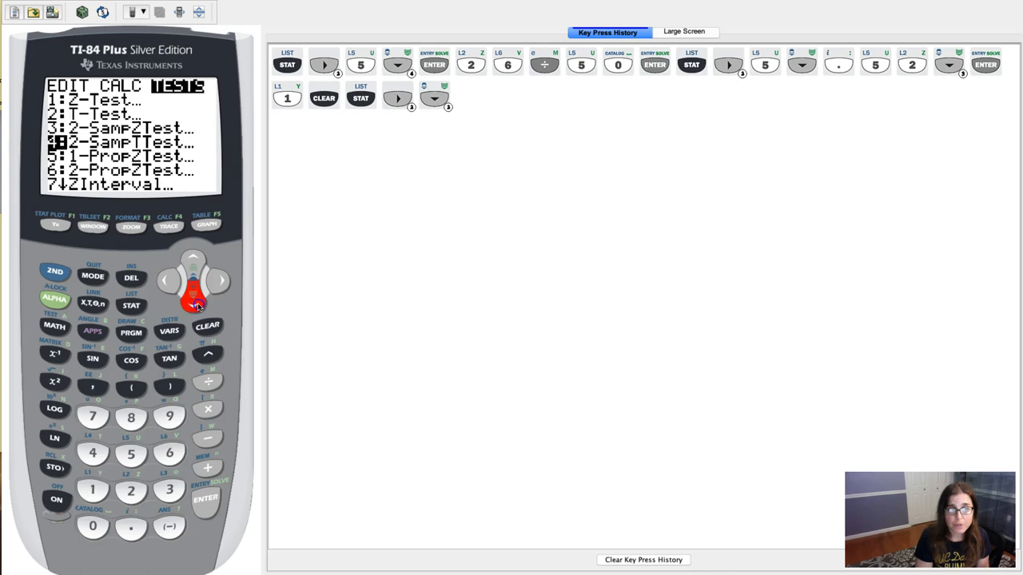
pyautogui.click(205, 500)
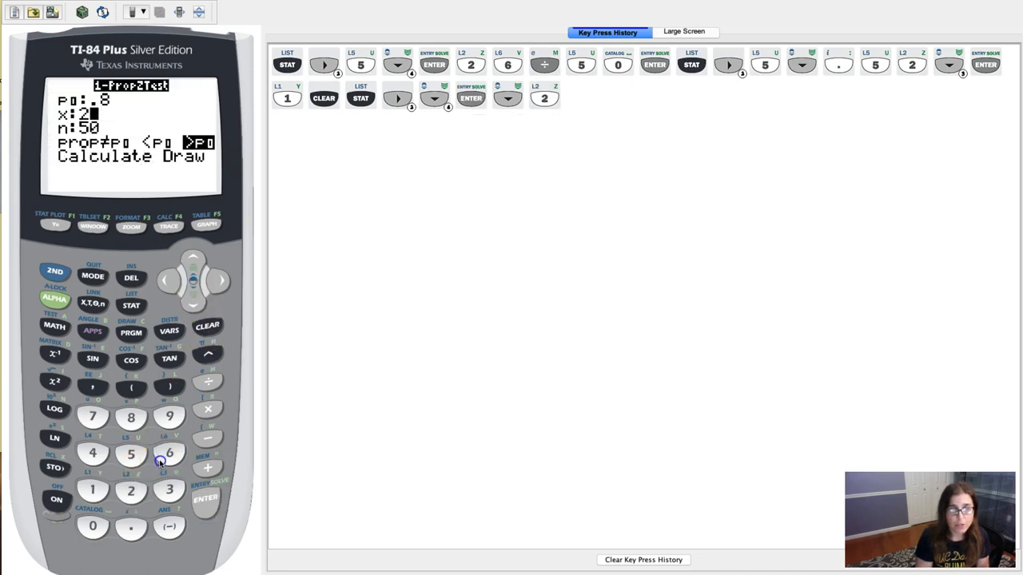
pyautogui.click(169, 453)
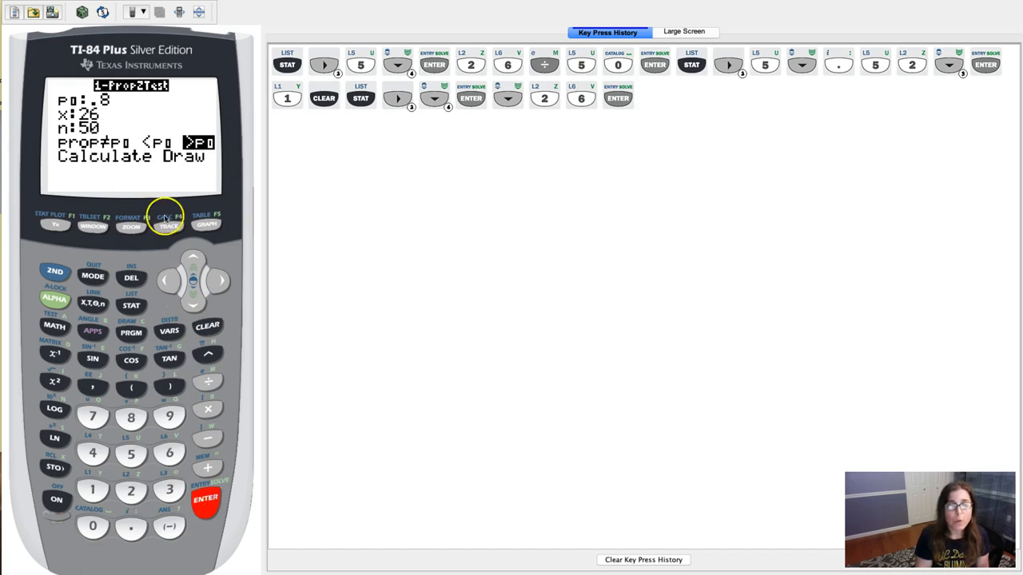
pyautogui.click(193, 259)
pyautogui.write('50')
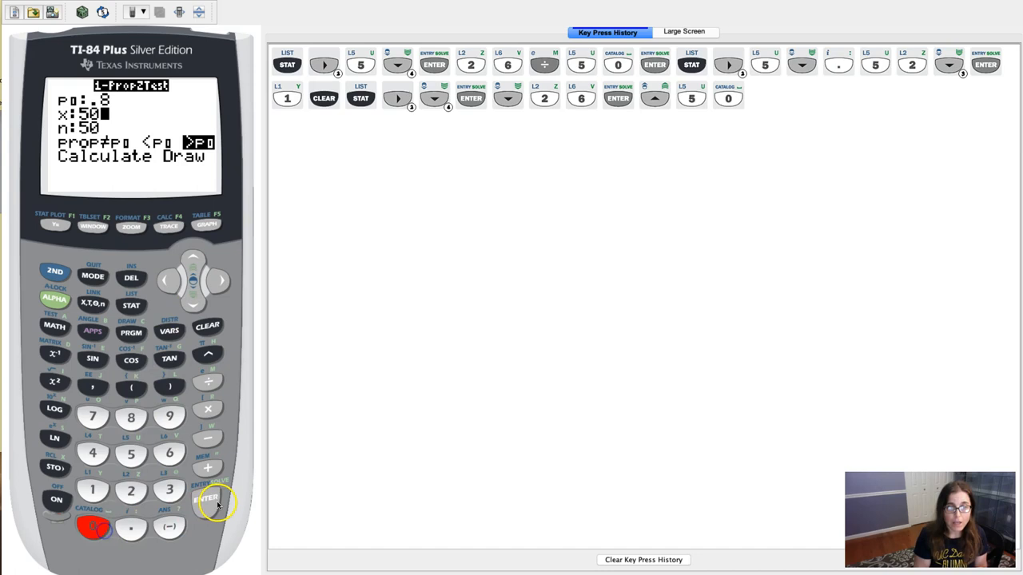
pyautogui.click(168, 454)
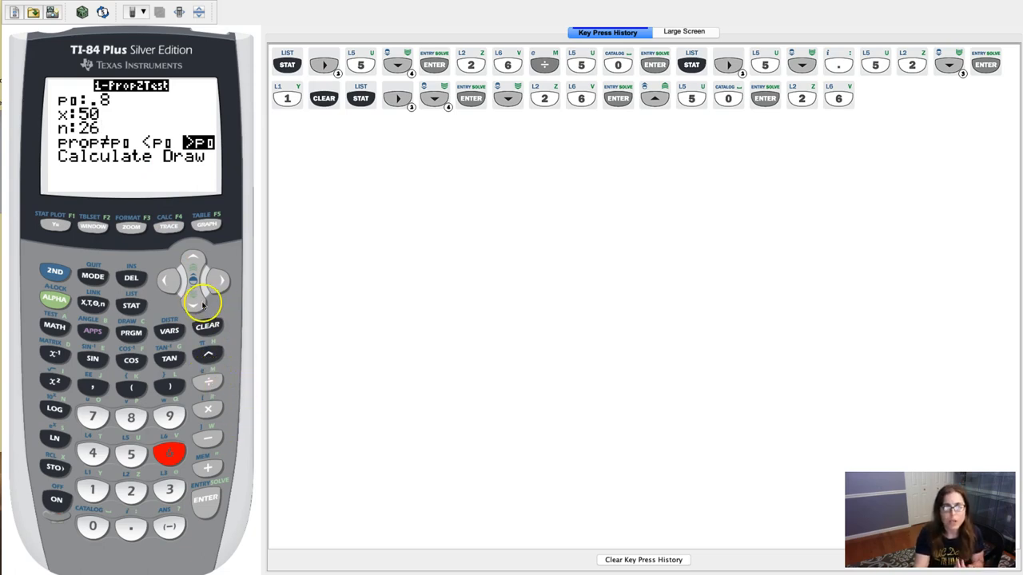
pyautogui.click(205, 499)
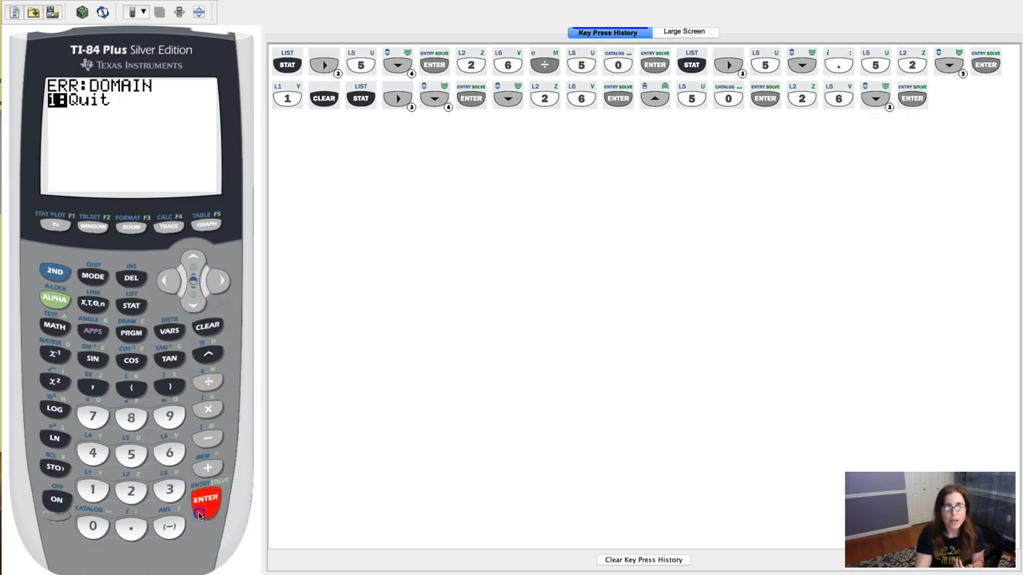